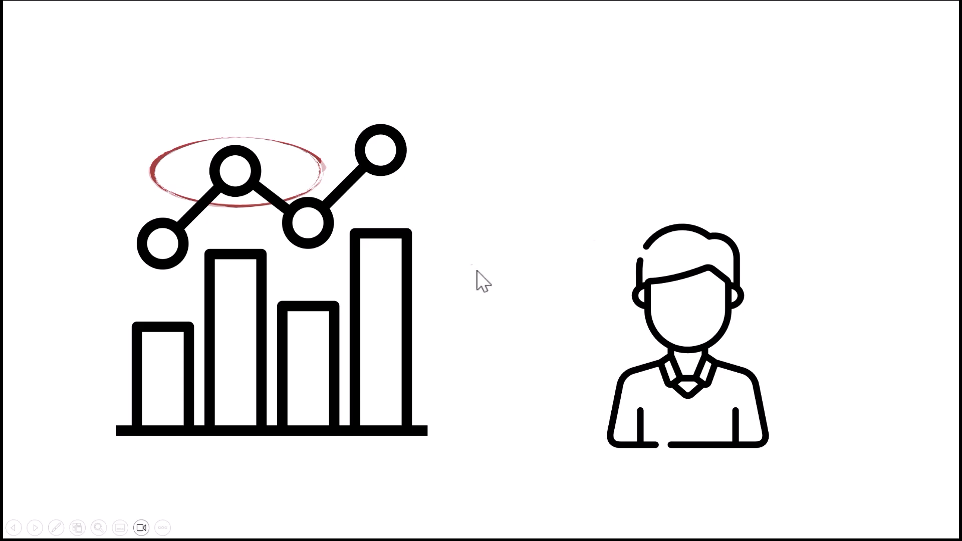
Advance the slide show past the chart-and-person illustration slide.
left_click(35, 527)
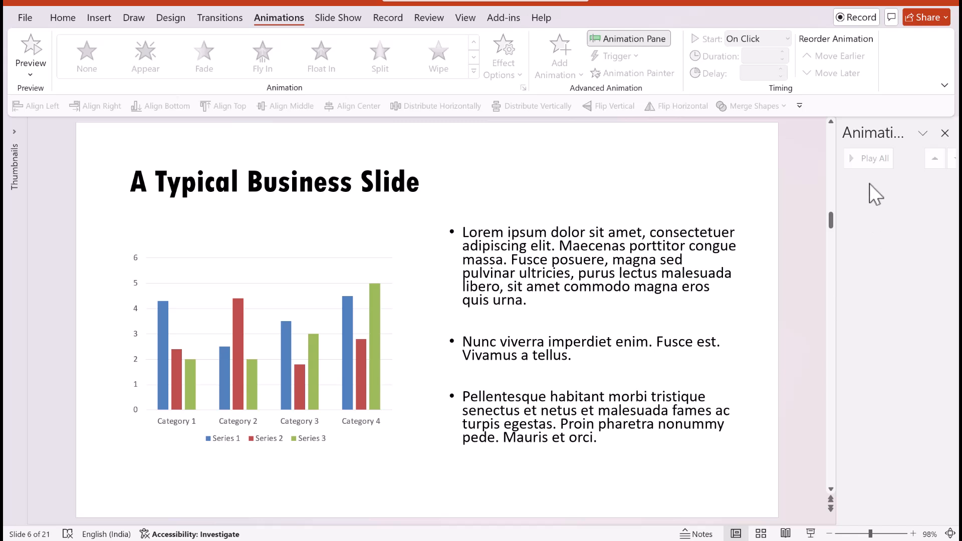
mouse_move(361, 325)
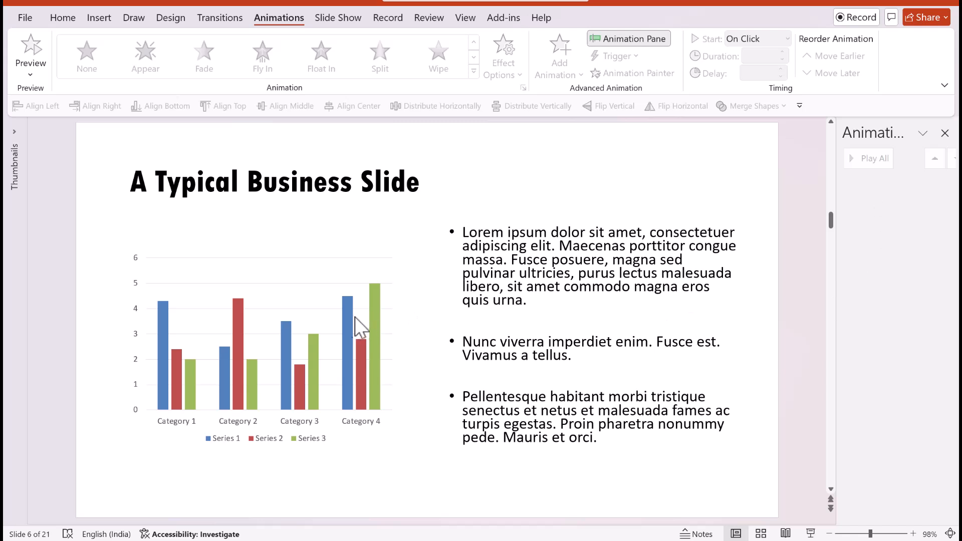
mouse_move(442, 362)
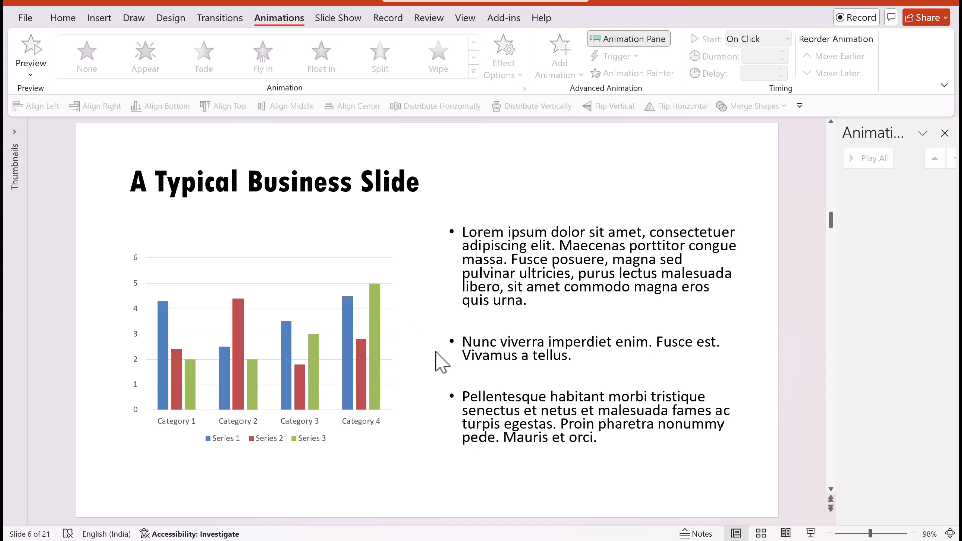
mouse_move(374, 258)
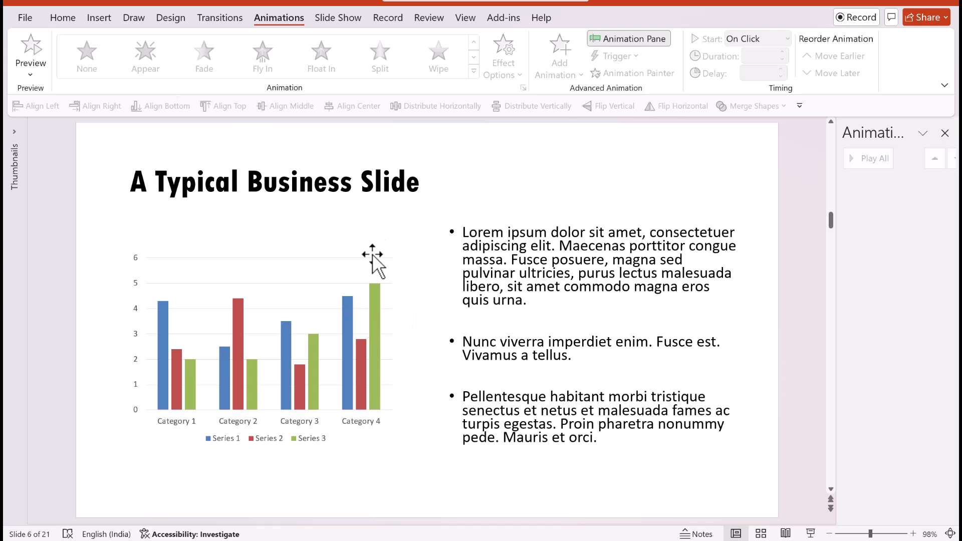
Give the column chart an entrance effect from the Animations gallery, then select the bullet text.
left_click(264, 350)
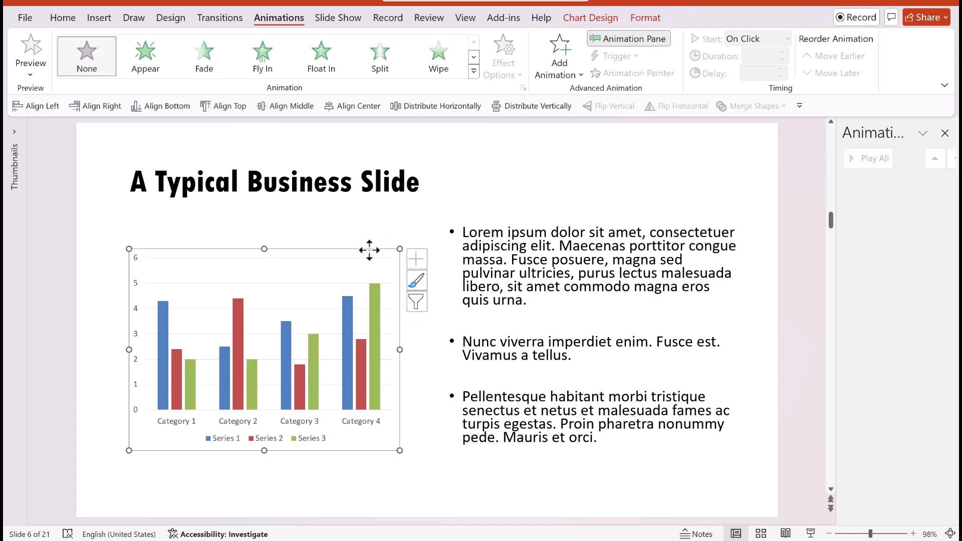
left_click(204, 56)
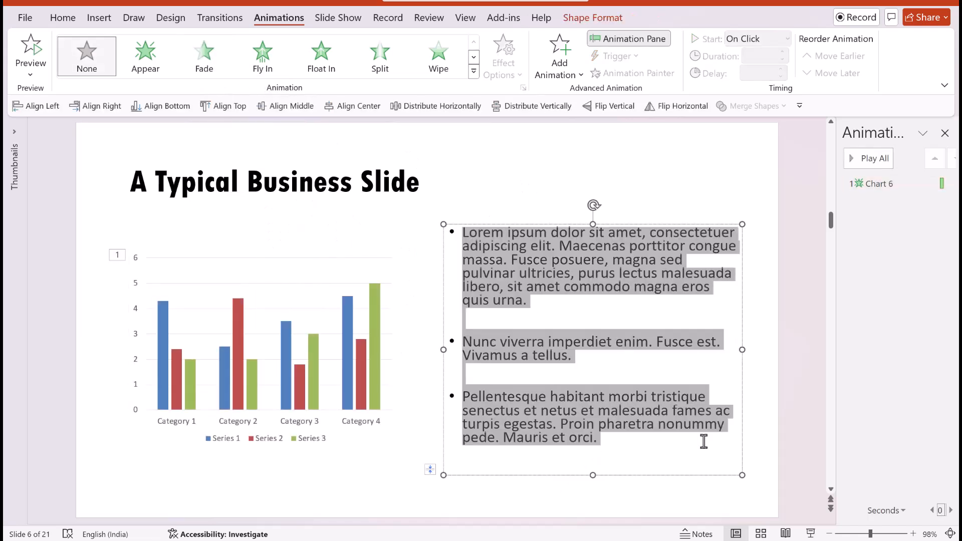
left_click(204, 56)
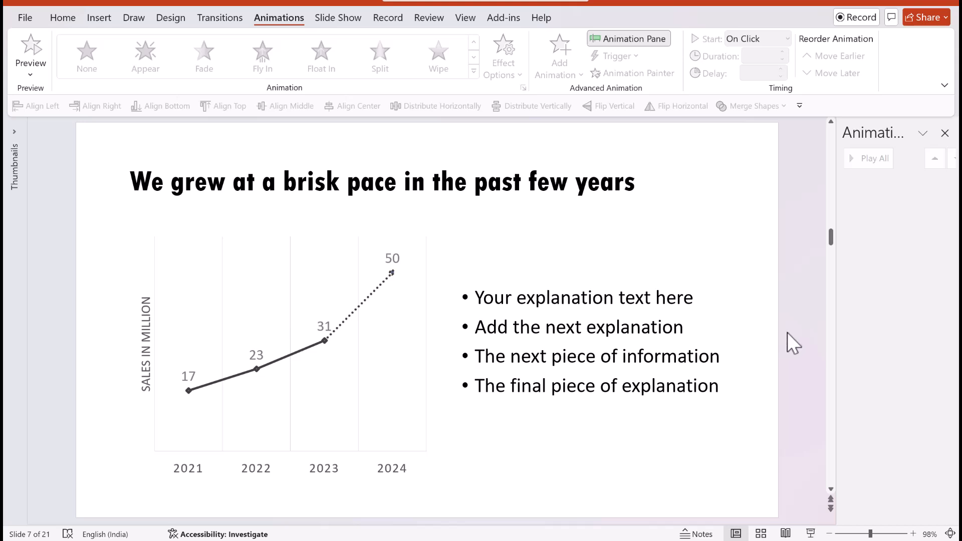
mouse_move(307, 257)
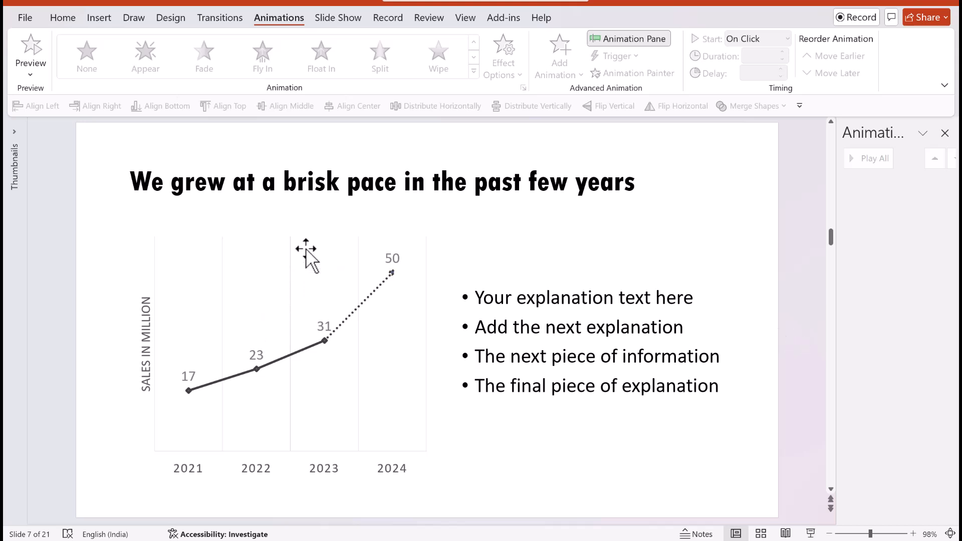
Apply a Fade entrance to the sales line chart with background and series as separate sequence steps.
left_click(204, 55)
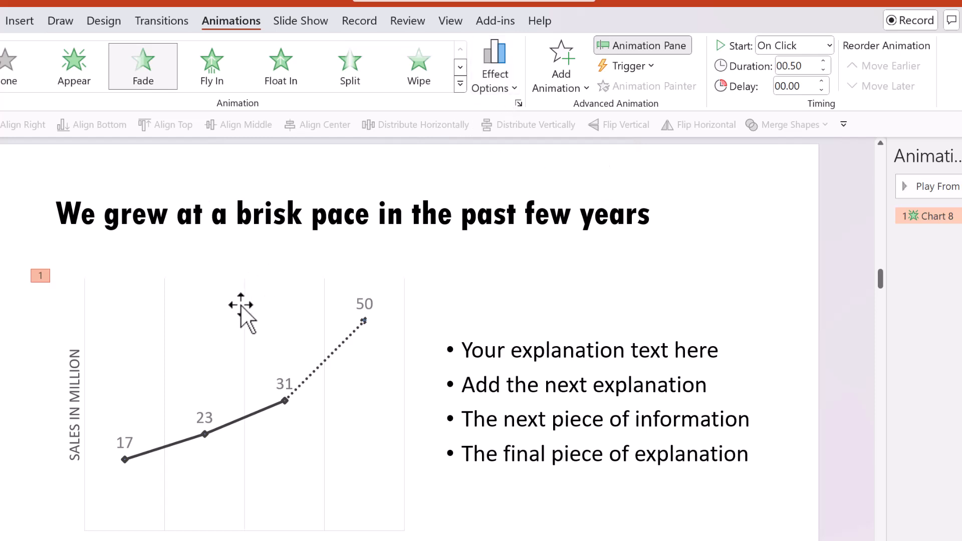
mouse_move(495, 65)
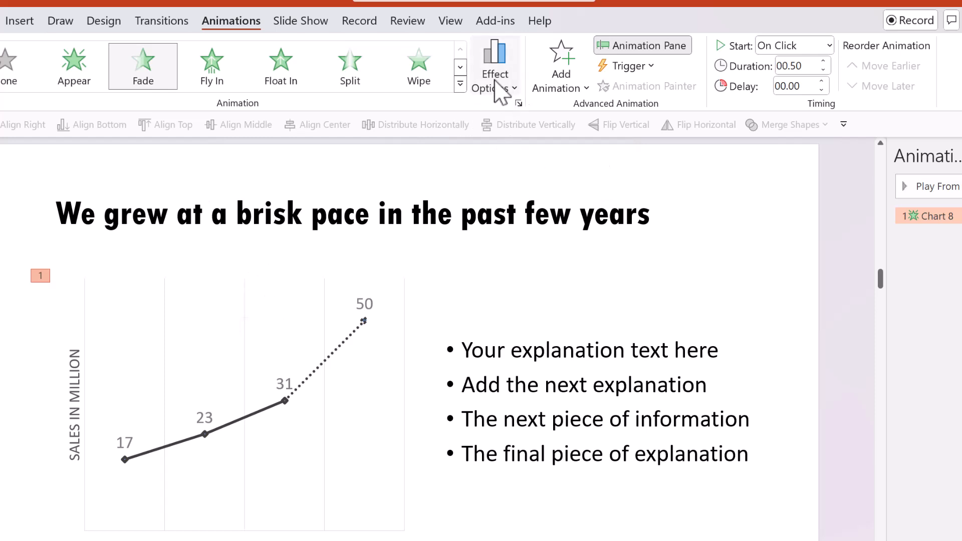
left_click(494, 65)
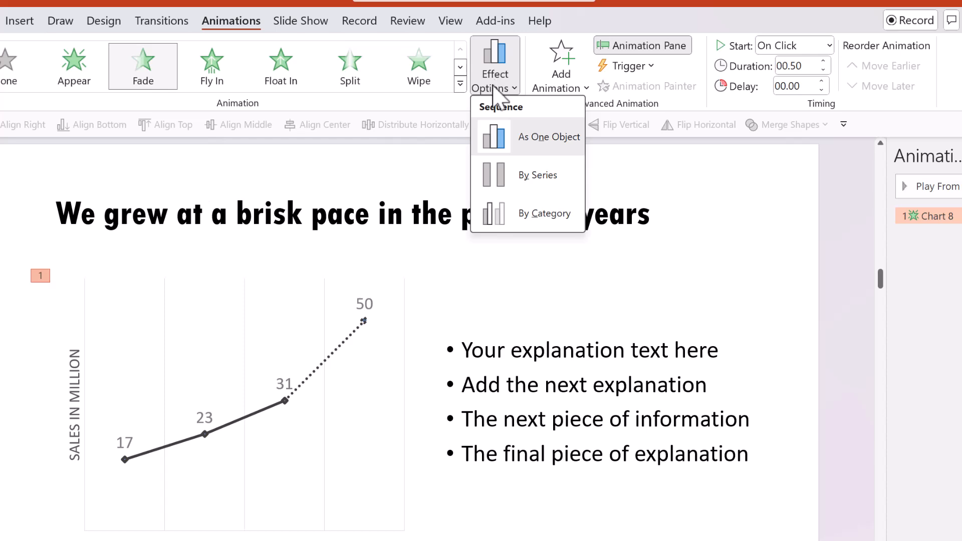
mouse_move(537, 174)
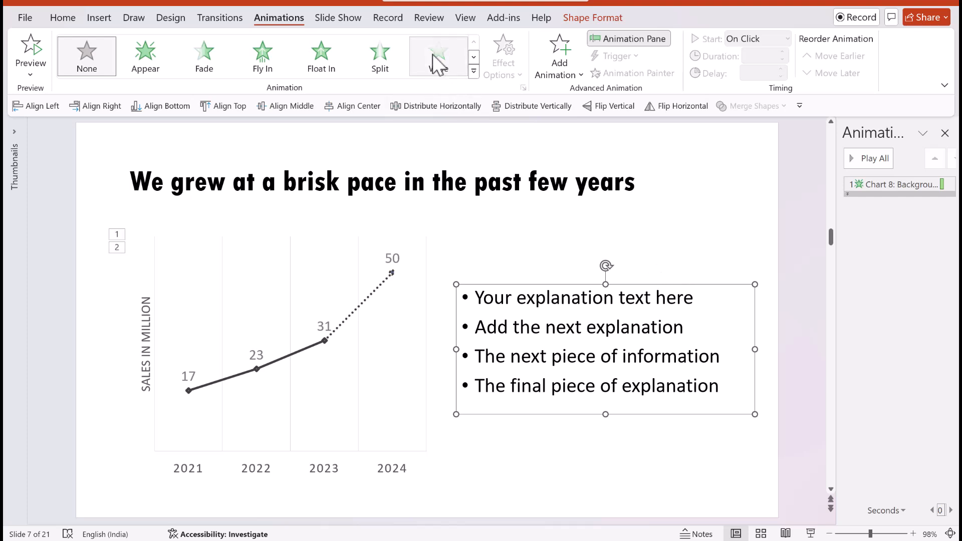
left_click(439, 52)
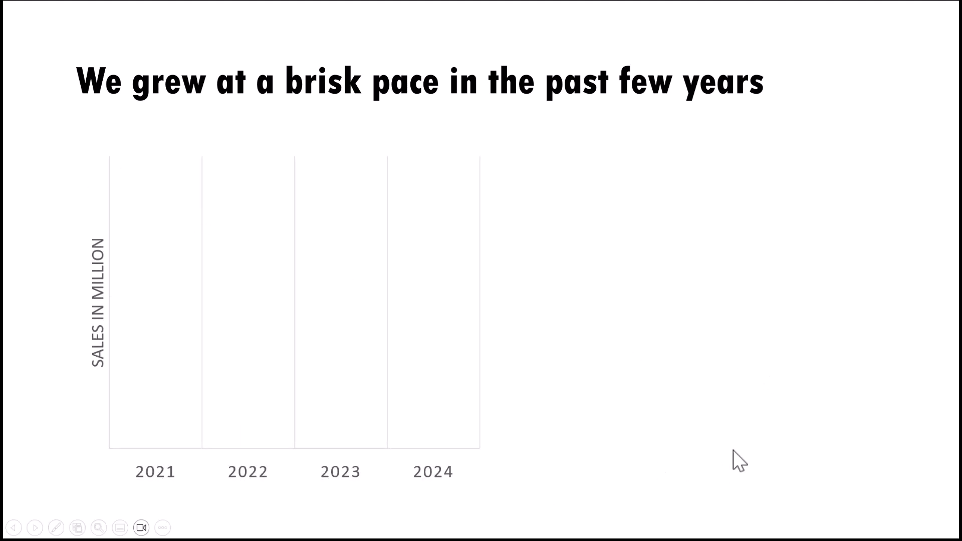
mouse_move(868, 479)
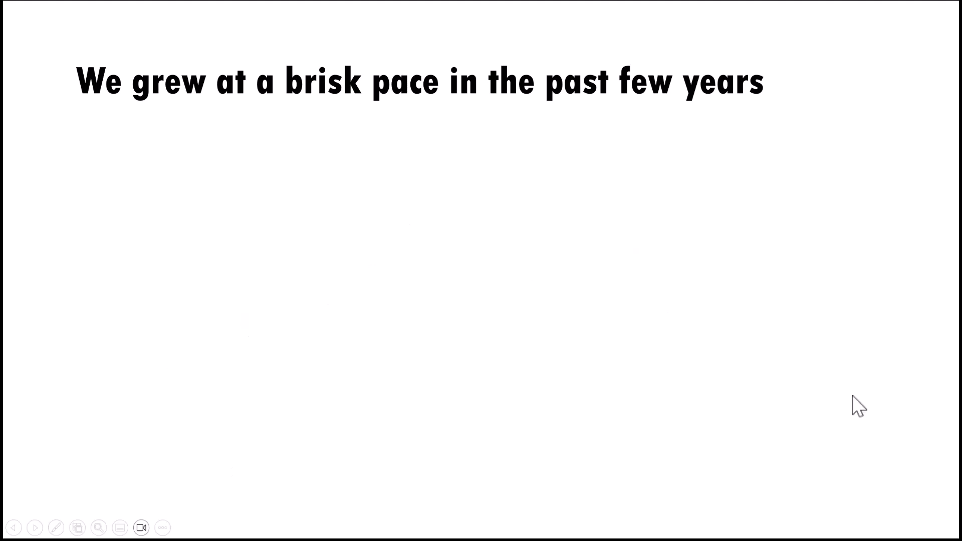
mouse_move(775, 396)
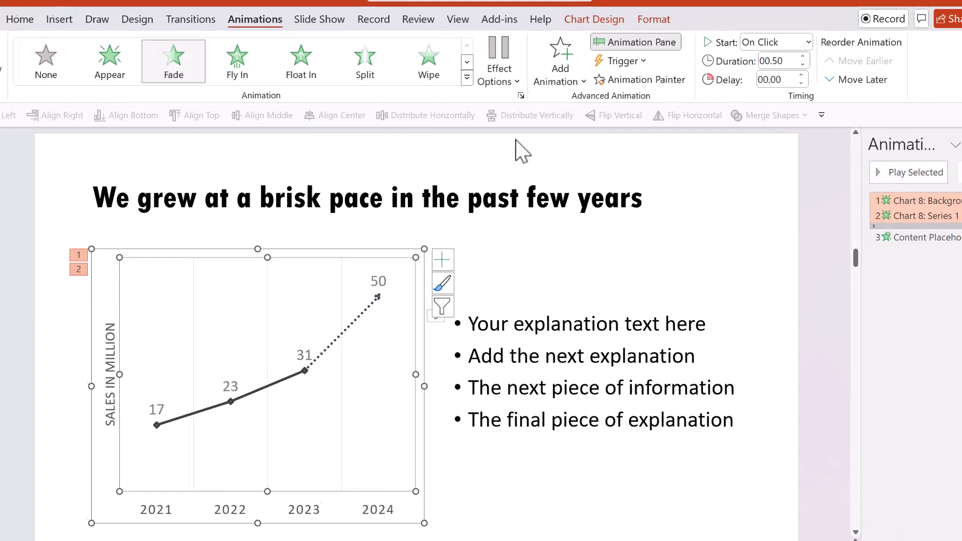
Set the line chart's Fade effect to play By Category, one year at a time.
left_click(498, 61)
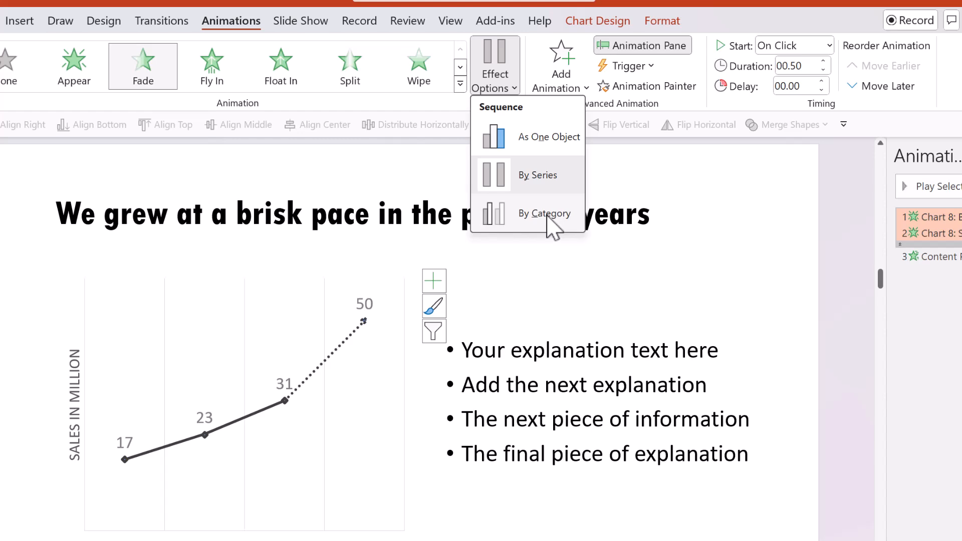
left_click(544, 213)
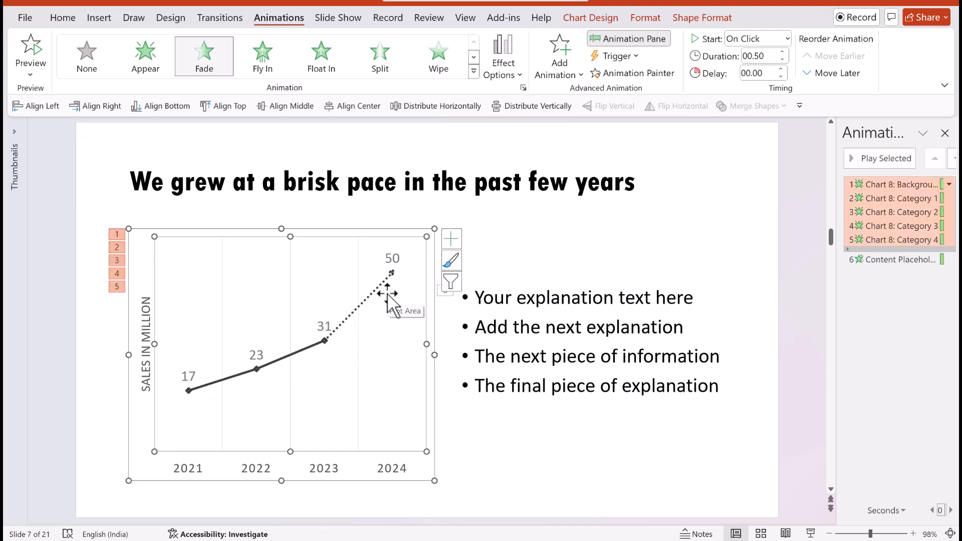
mouse_move(601, 289)
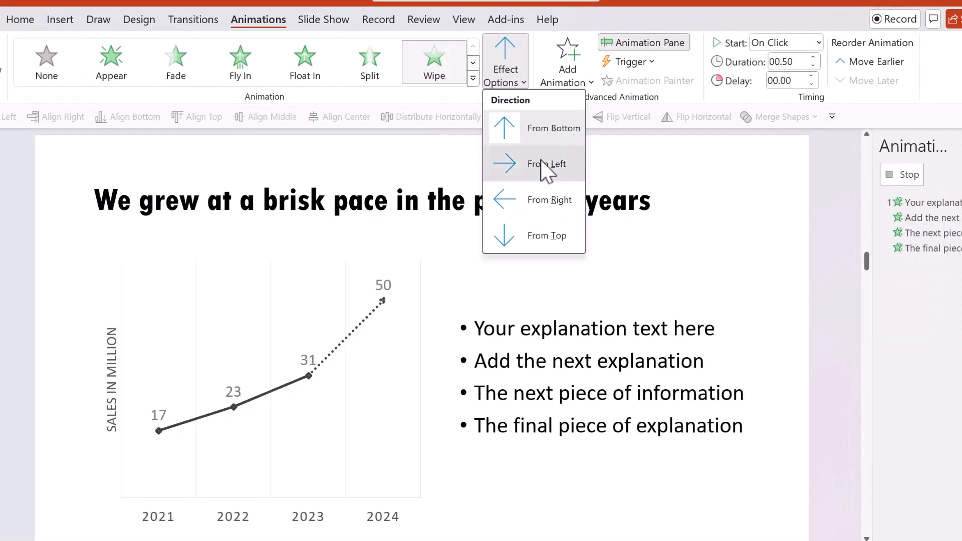
Make the bullets Wipe in From Left starting After Previous, following their matching chart categories.
left_click(549, 164)
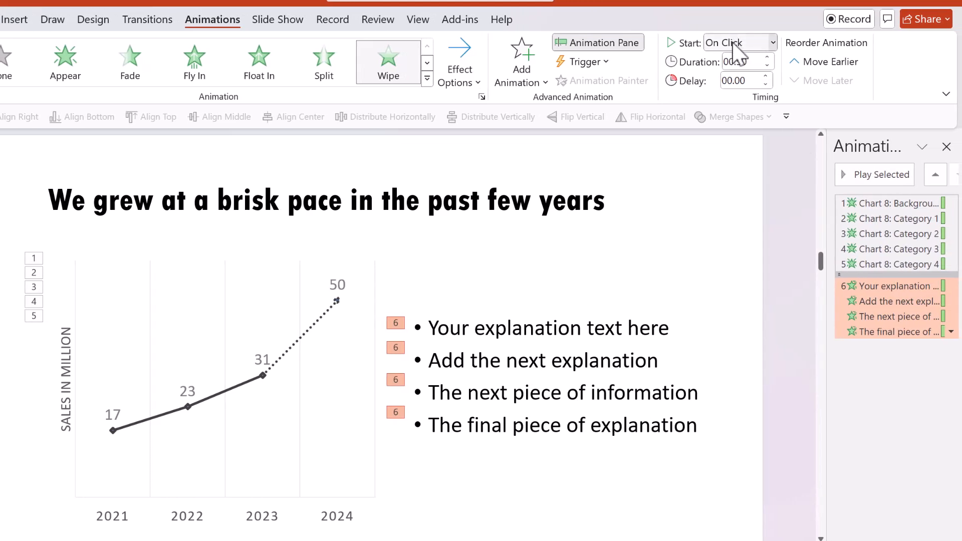
left_click(736, 42)
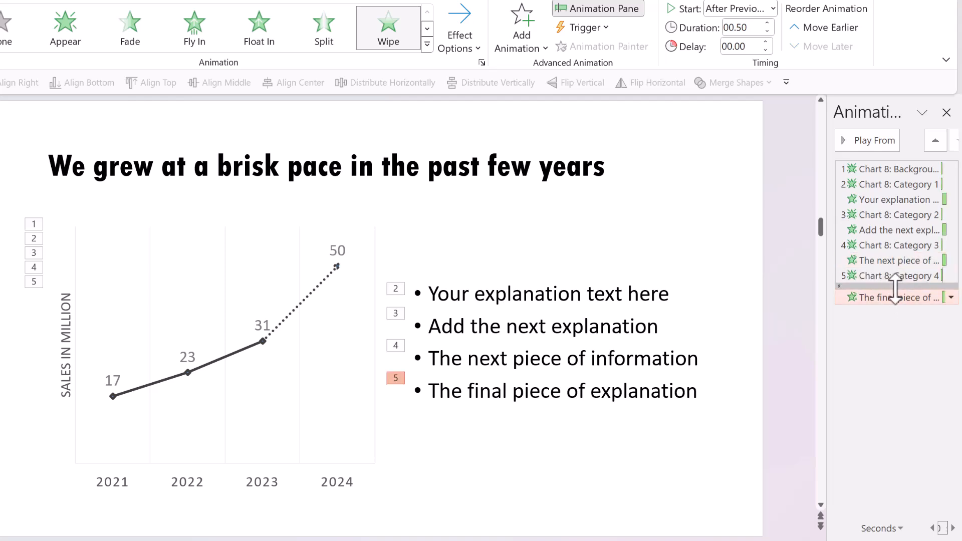
mouse_move(902, 297)
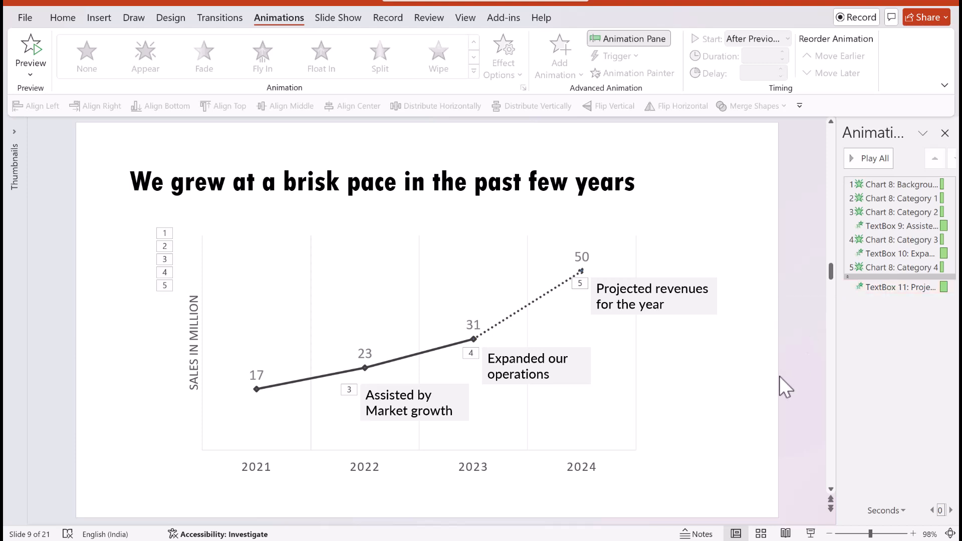
mouse_move(709, 348)
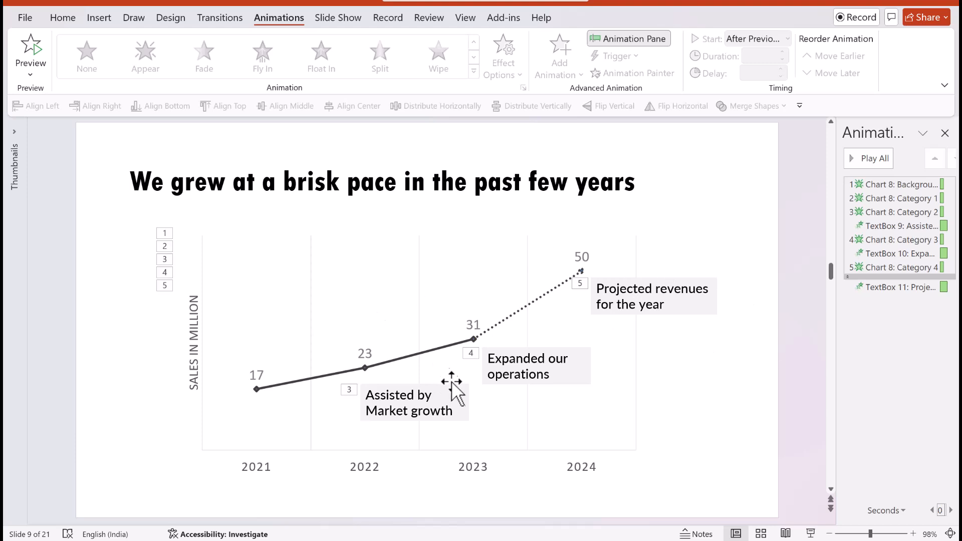
Start the slide show (F5) to reach the 'Use external elements to Highlight' slide.
key("F5")
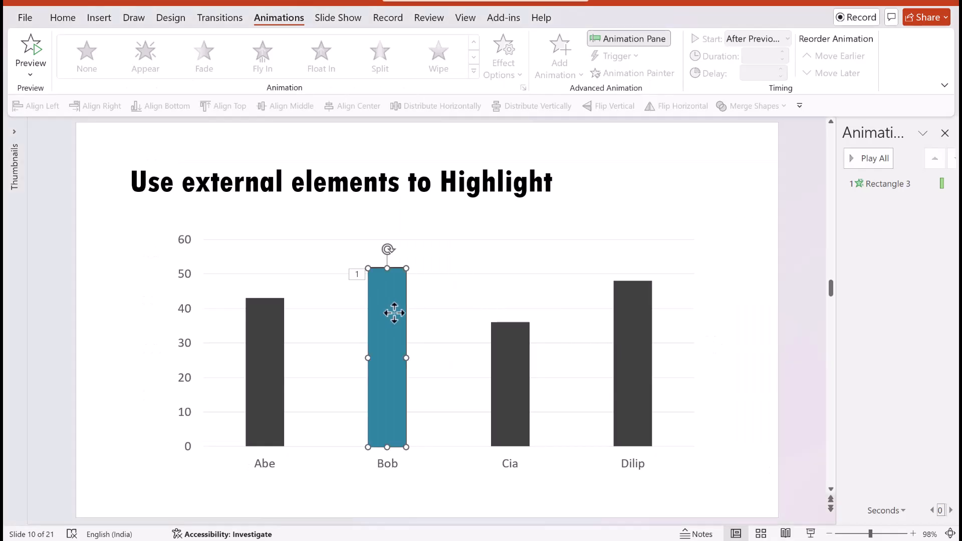
left_click(438, 56)
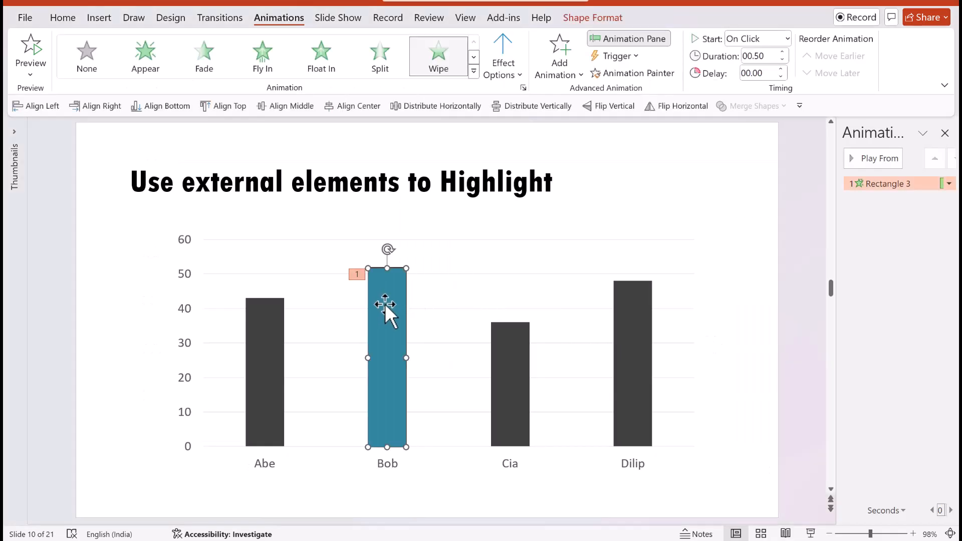
left_click(62, 17)
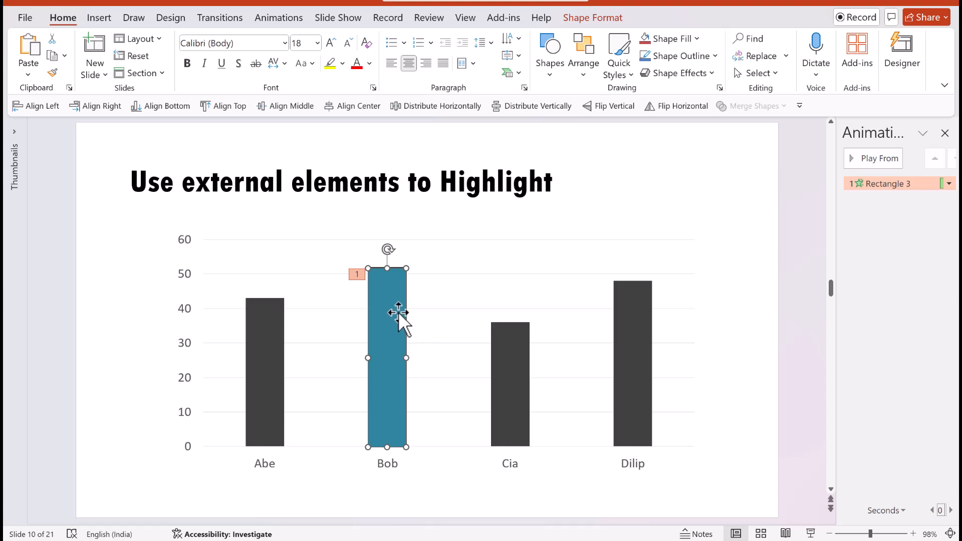
left_click(724, 301)
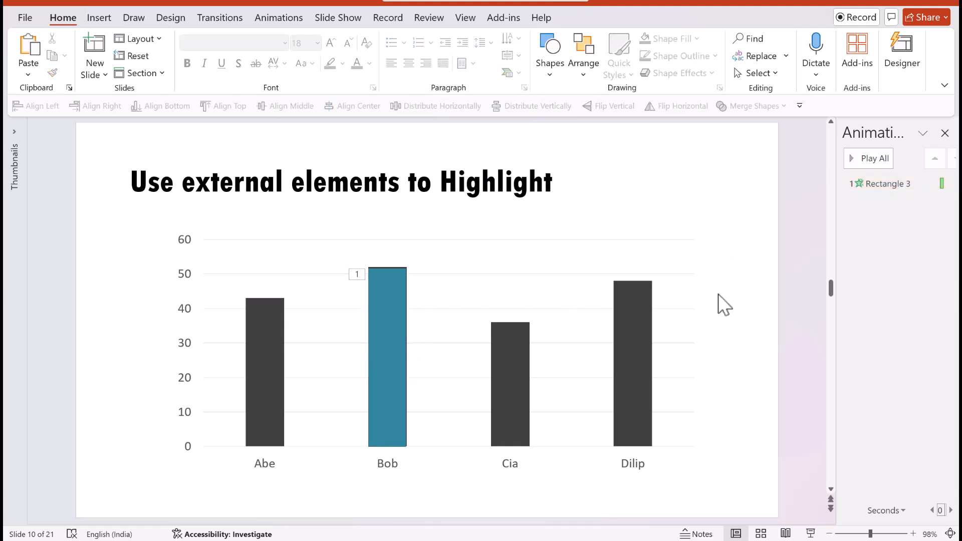
mouse_move(666, 270)
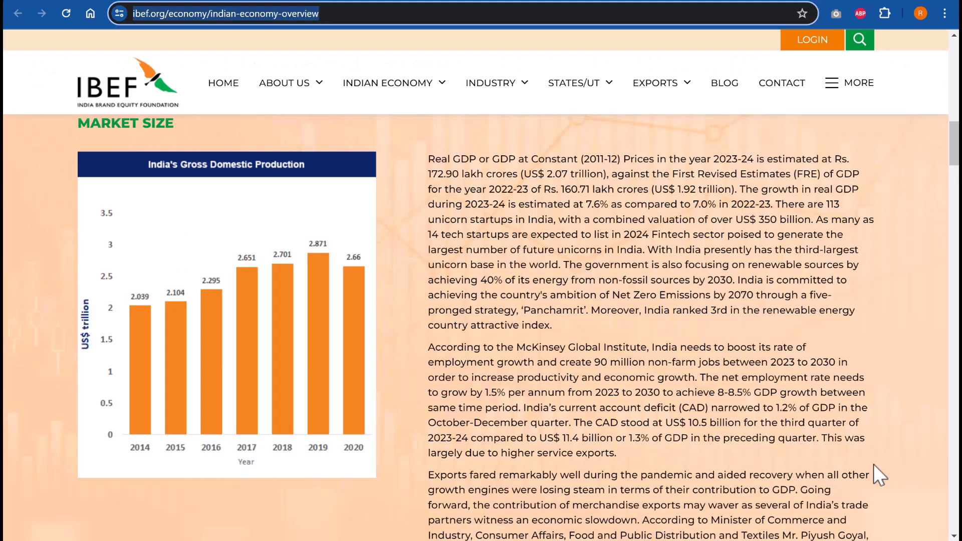
mouse_move(276, 476)
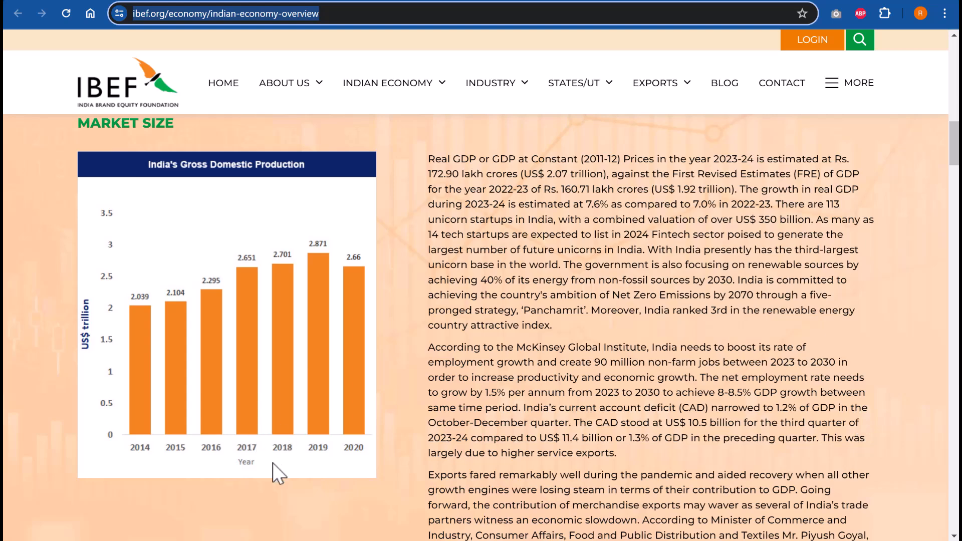
mouse_move(152, 388)
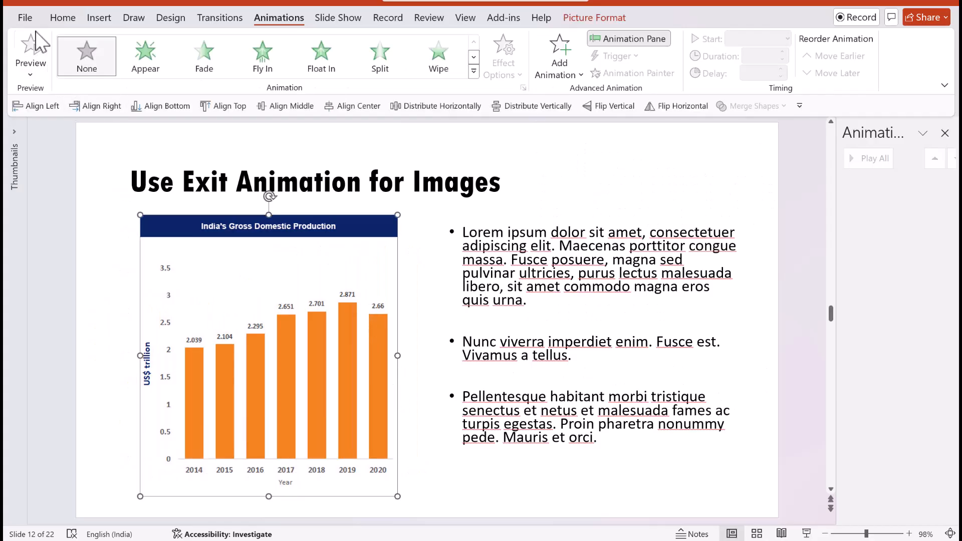
Draw a tall rectangle shape covering the 2015 bar of the GDP chart image.
left_click(63, 17)
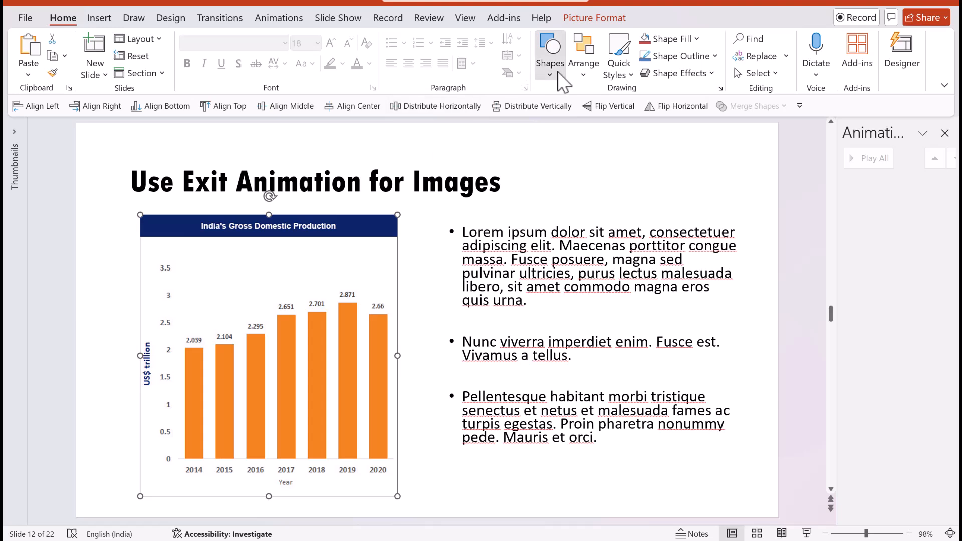
left_click(549, 51)
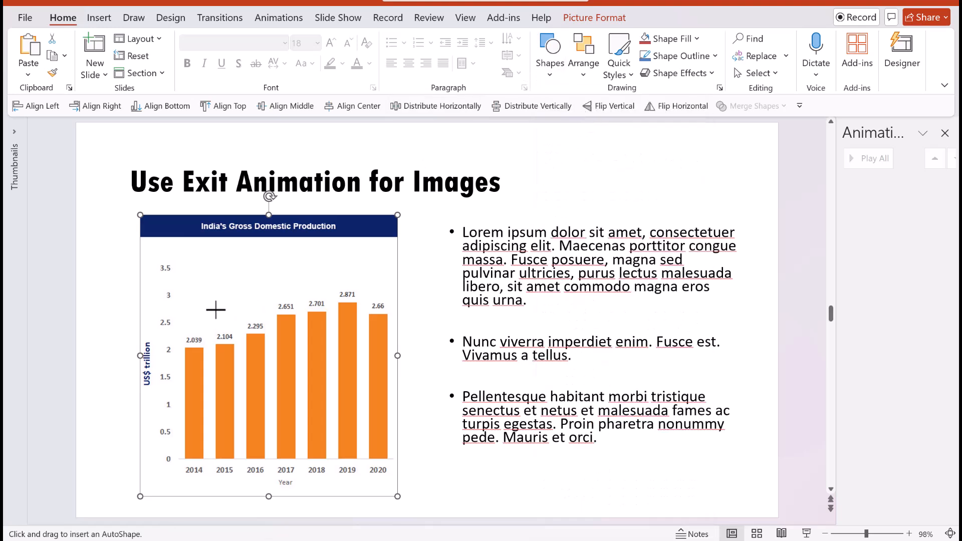
left_click_drag(215, 250, 245, 422)
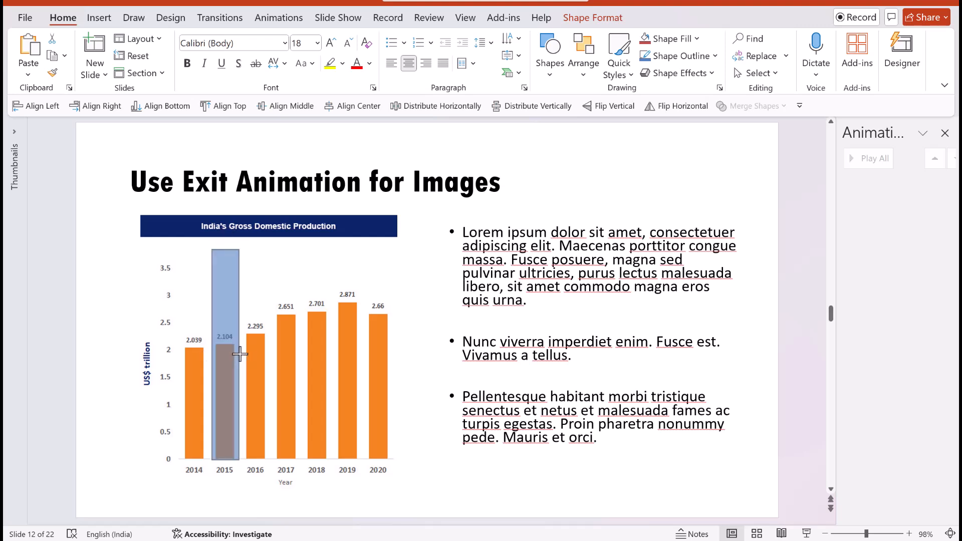
left_click(224, 354)
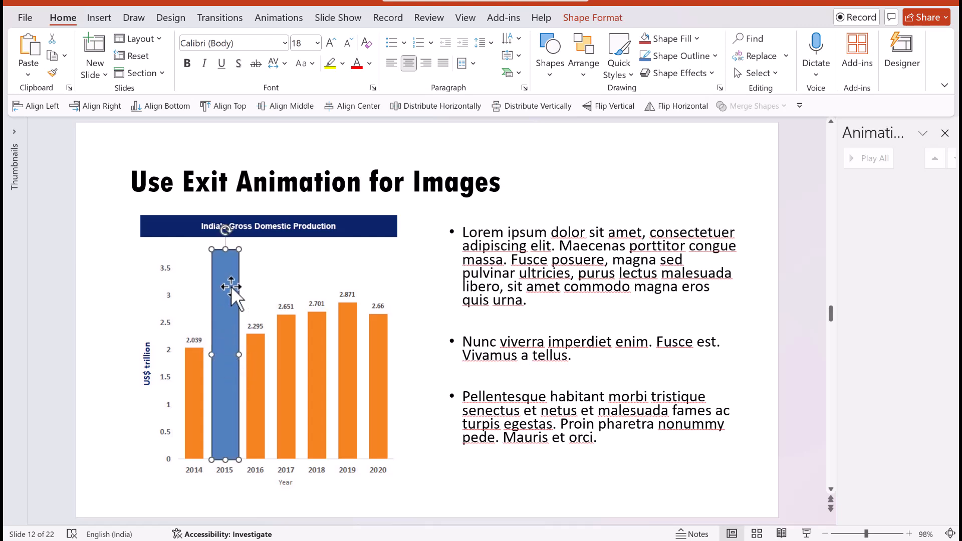
mouse_move(232, 307)
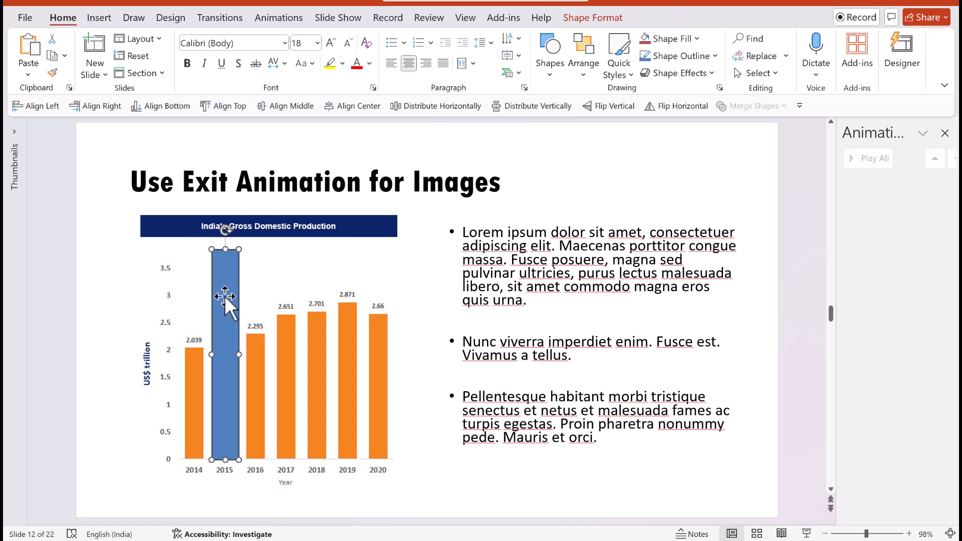
mouse_move(273, 377)
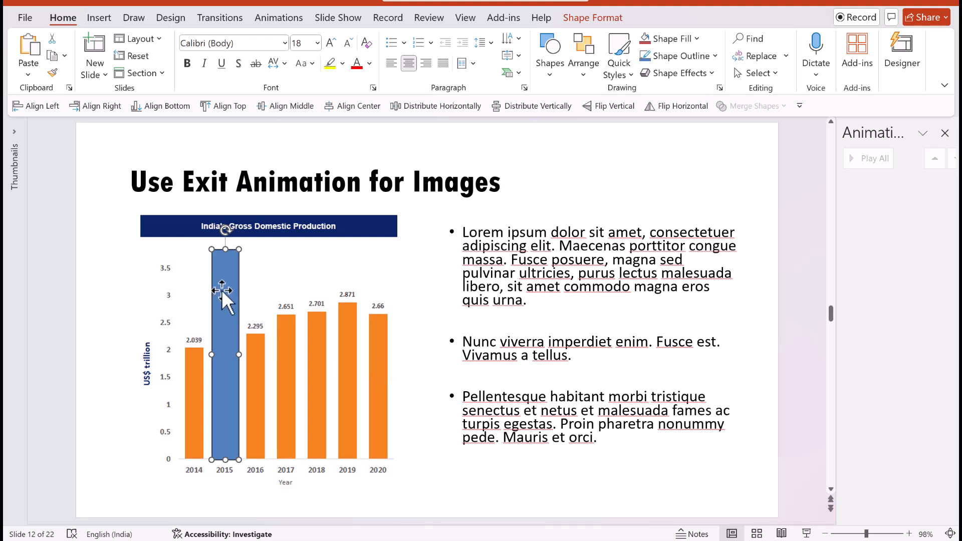
Duplicate the rectangle (Ctrl+D) and position copies over the 2016–2020 bars, leaving 2014 uncovered.
key("ctrl+d")
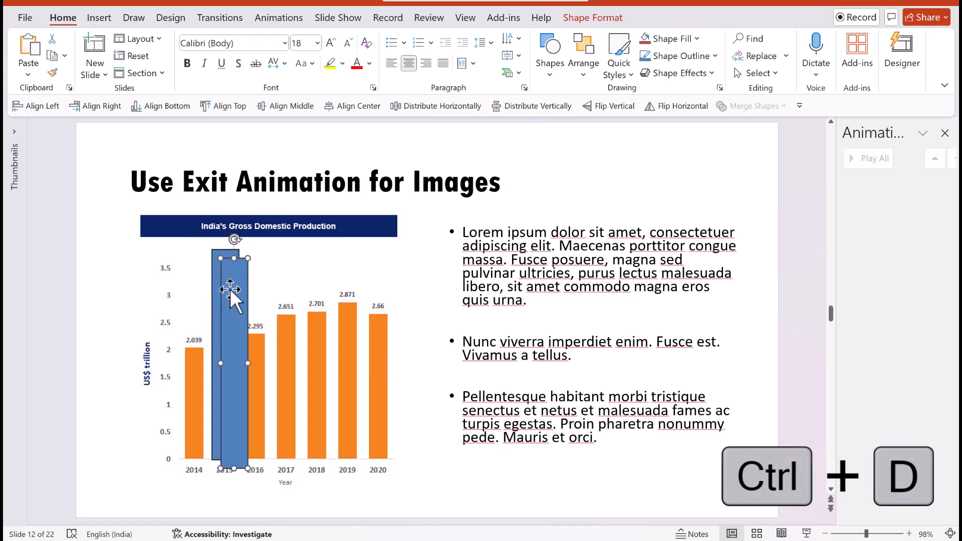
left_click_drag(235, 288, 253, 279)
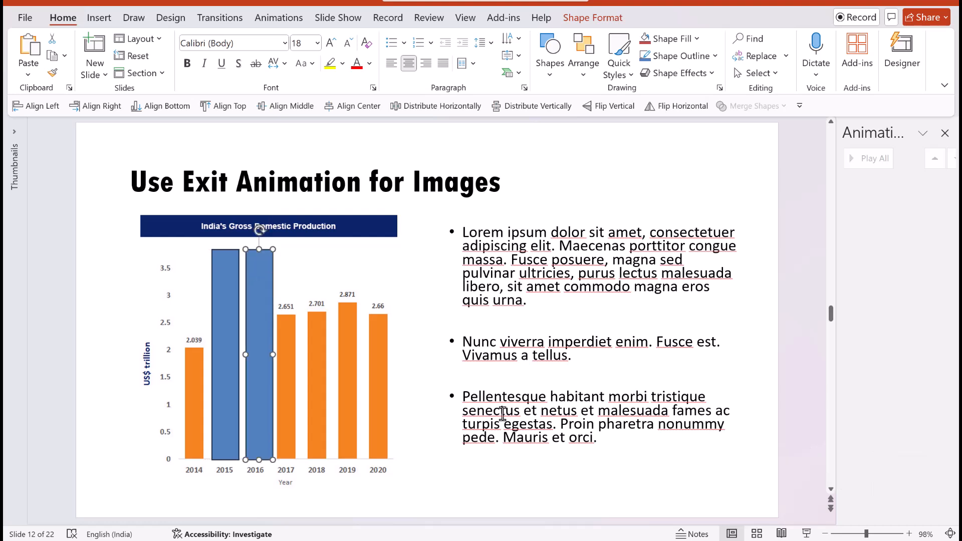
left_click_drag(257, 355, 292, 354)
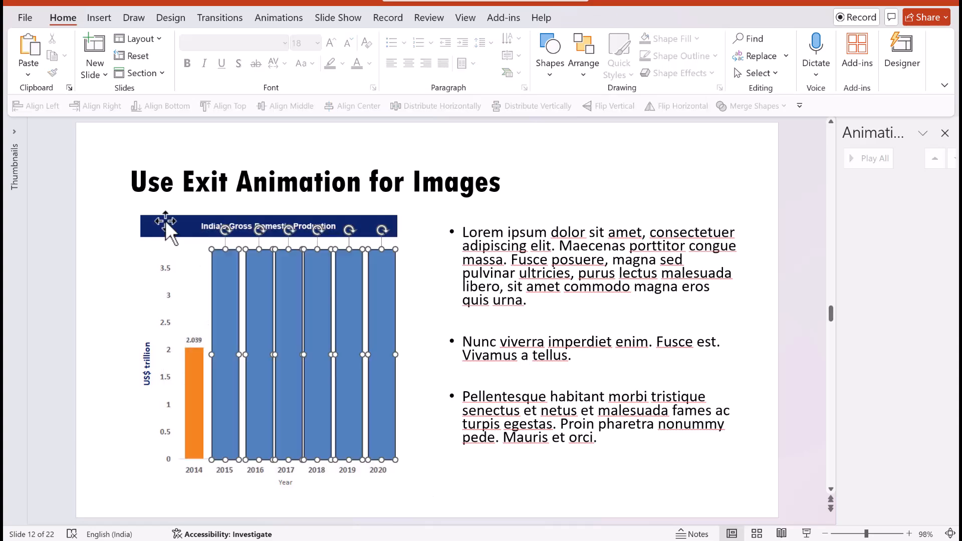
Fill all covering rectangles white so the bars behind them disappear.
left_click(646, 41)
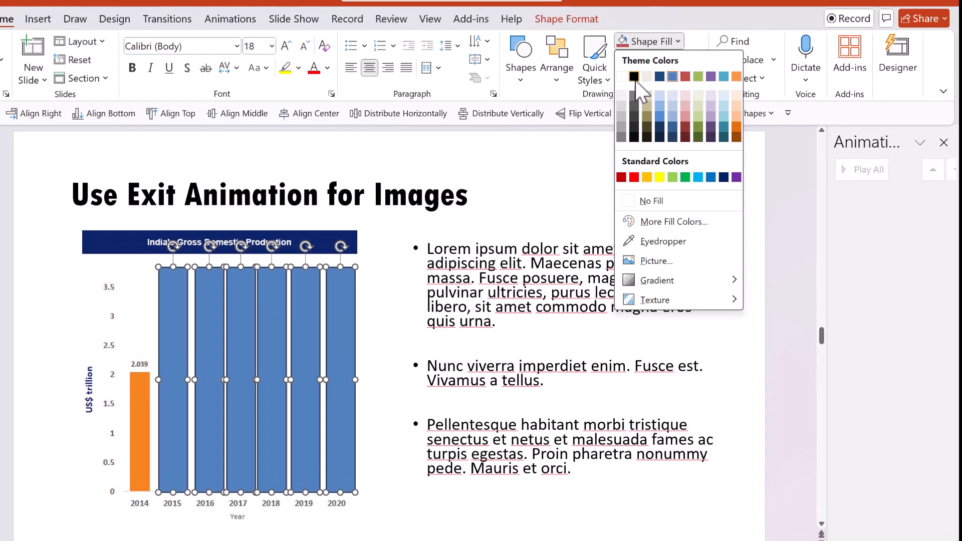
left_click(655, 60)
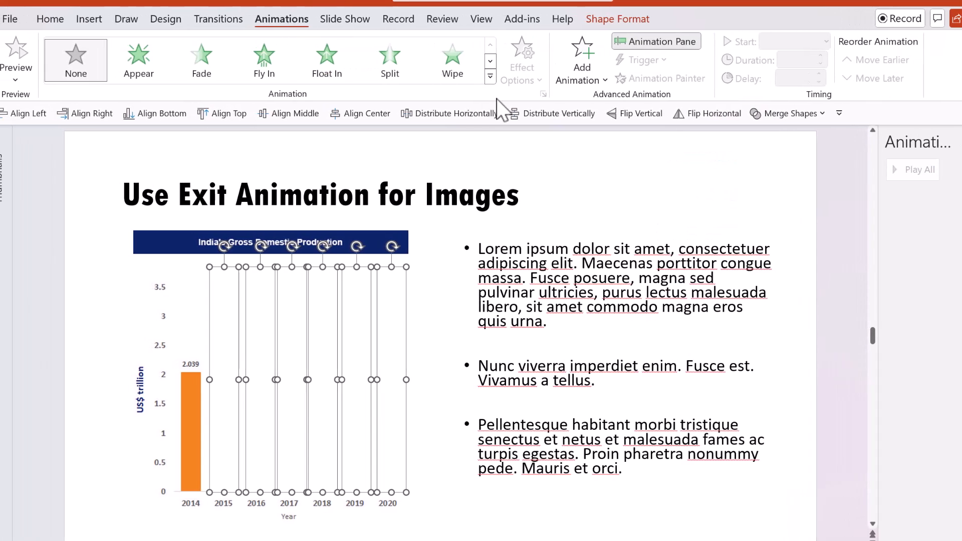
left_click(490, 77)
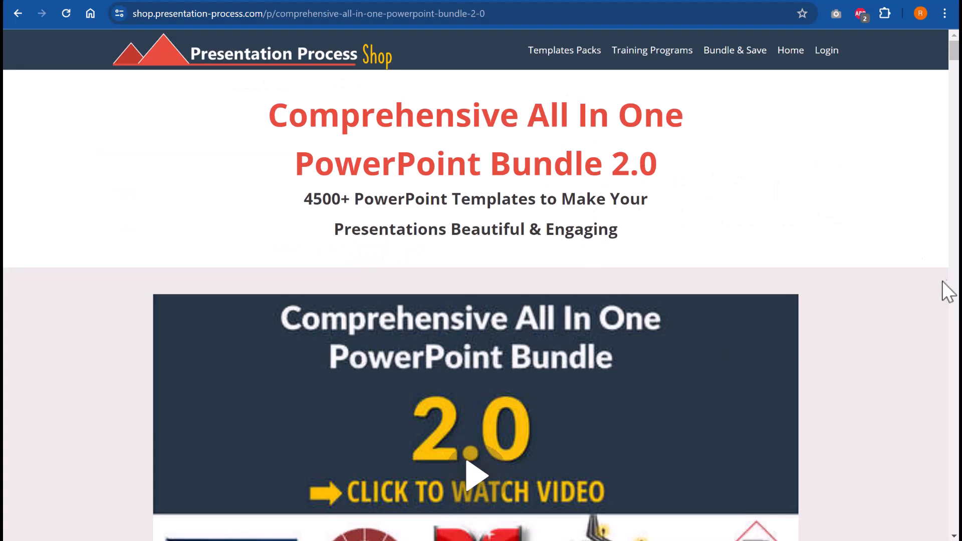
mouse_move(569, 219)
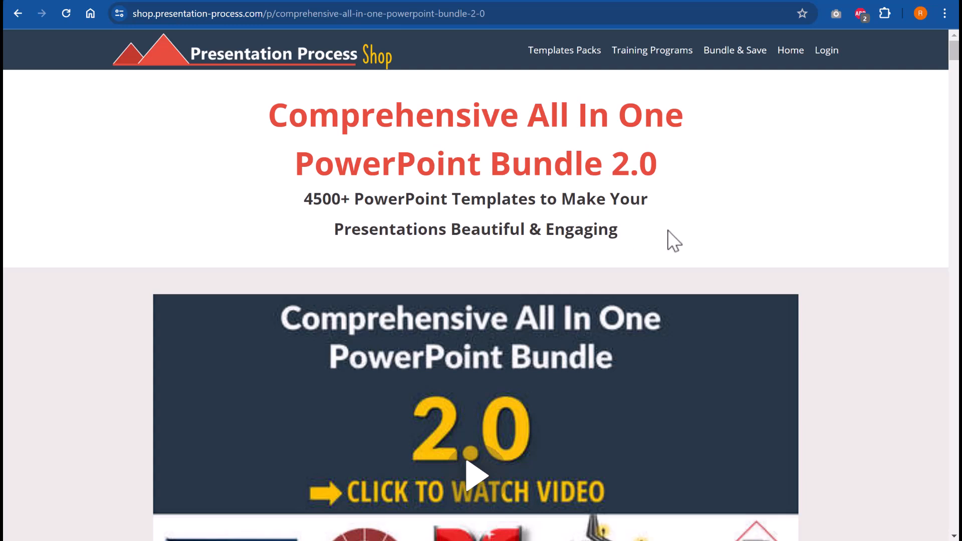
mouse_move(495, 222)
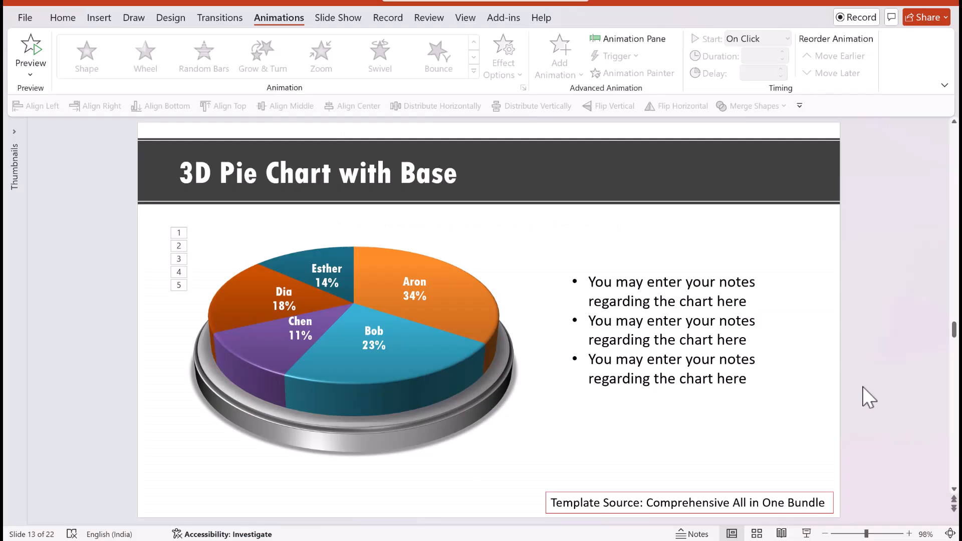
left_click(353, 337)
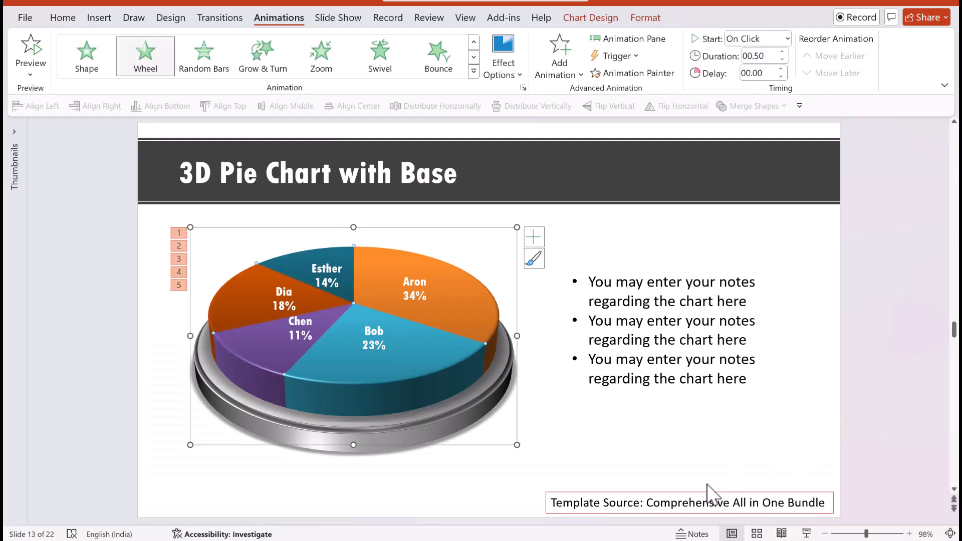
mouse_move(426, 298)
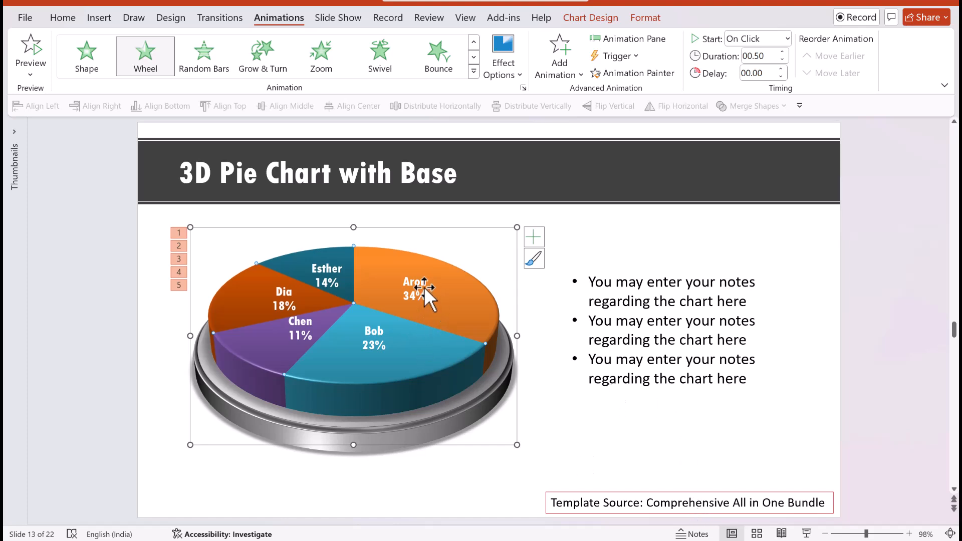
right_click(424, 288)
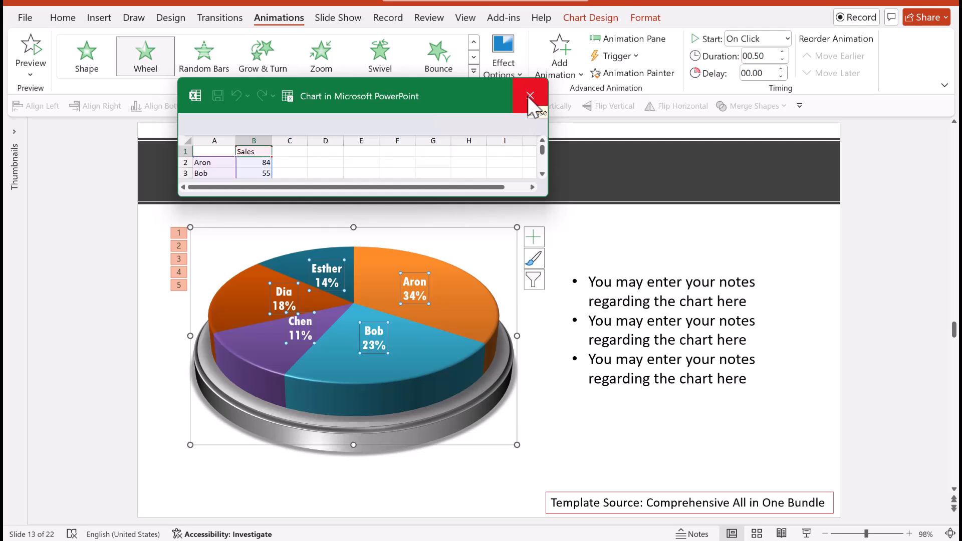
left_click(530, 96)
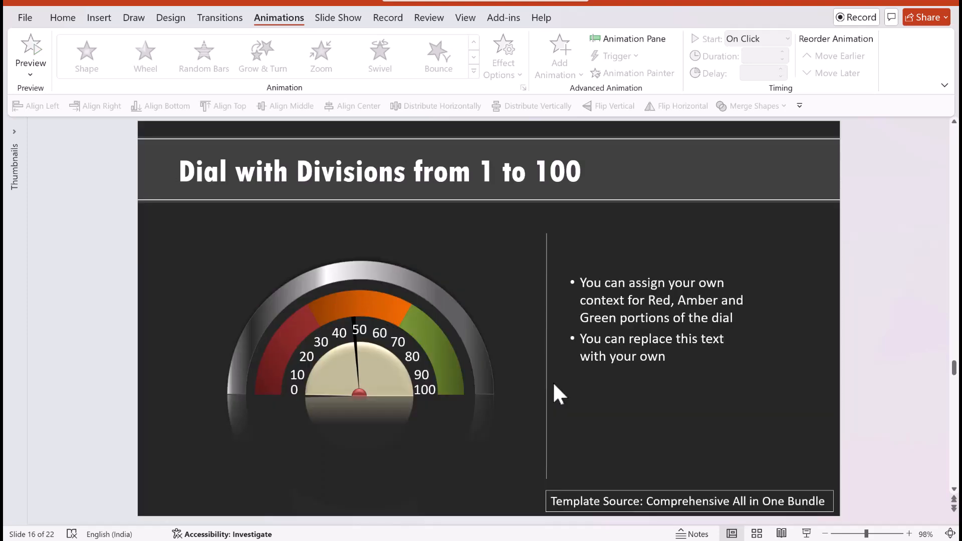
Scroll through the remaining template slides and open the bundle's web page from the Template Source link.
scroll("down", 3)
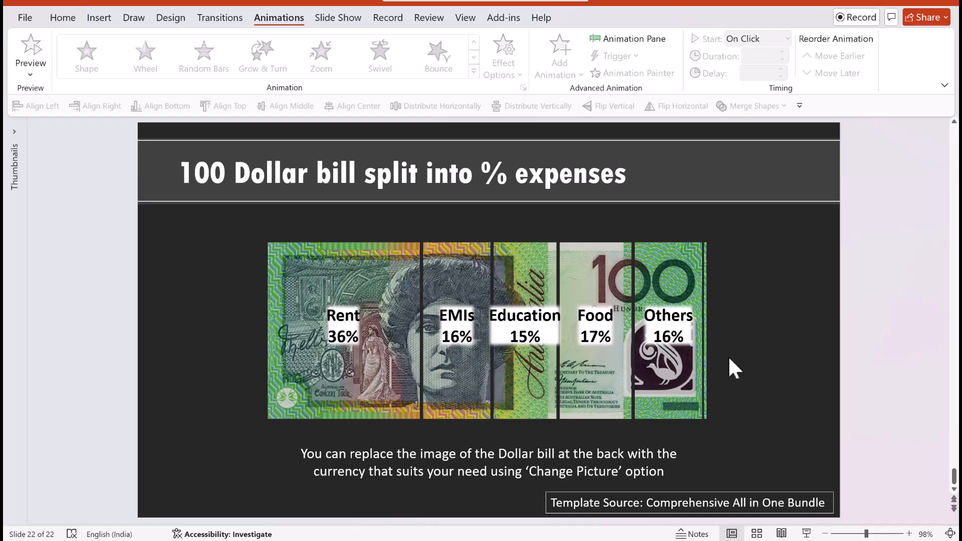
left_click(687, 502)
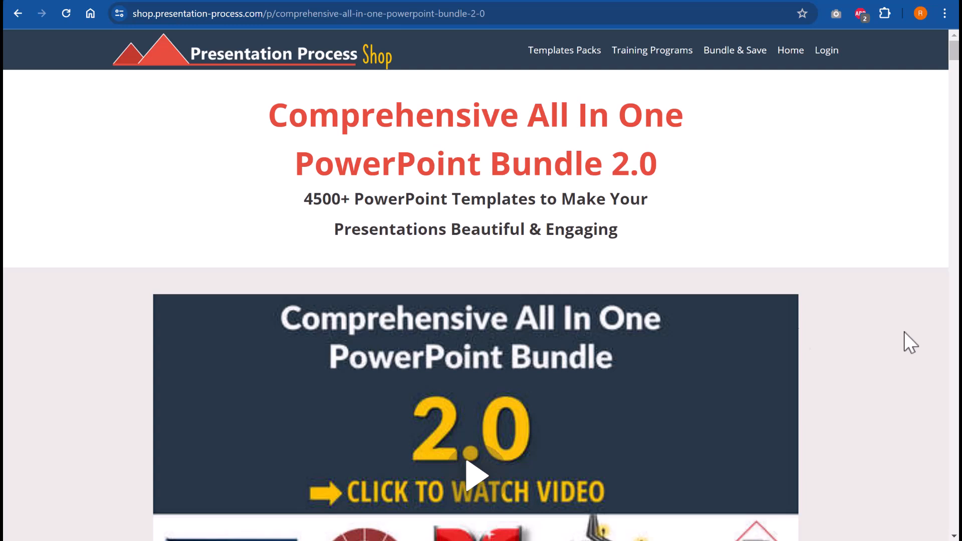
mouse_move(953, 316)
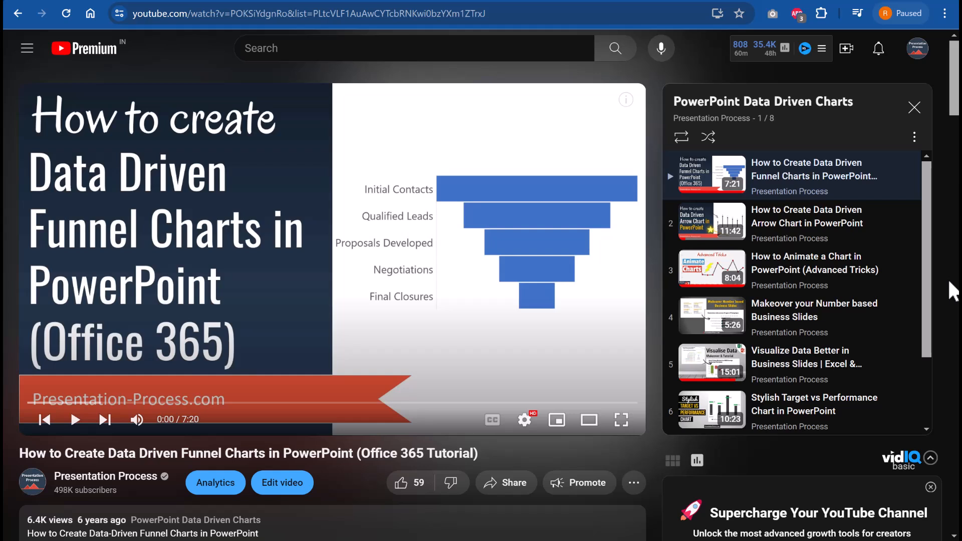
mouse_move(827, 142)
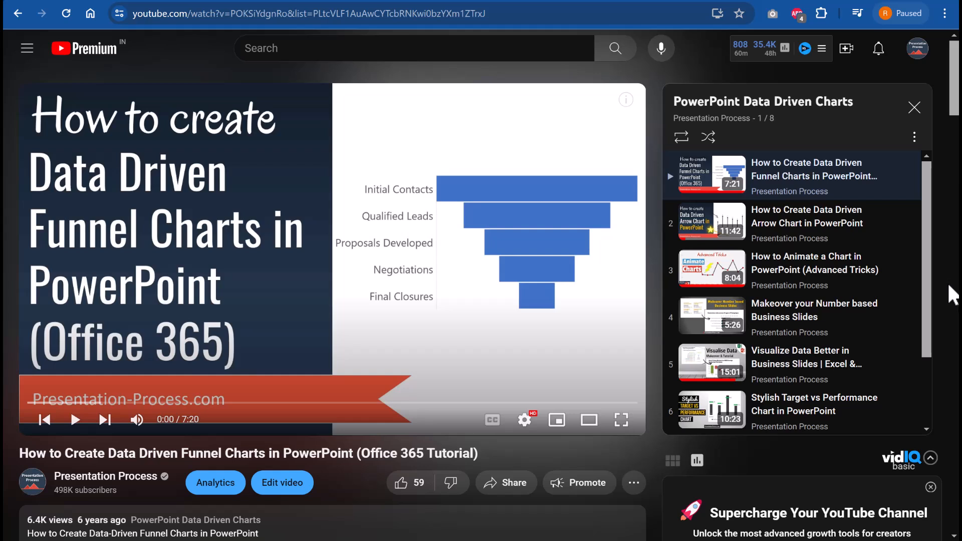
mouse_move(662, 290)
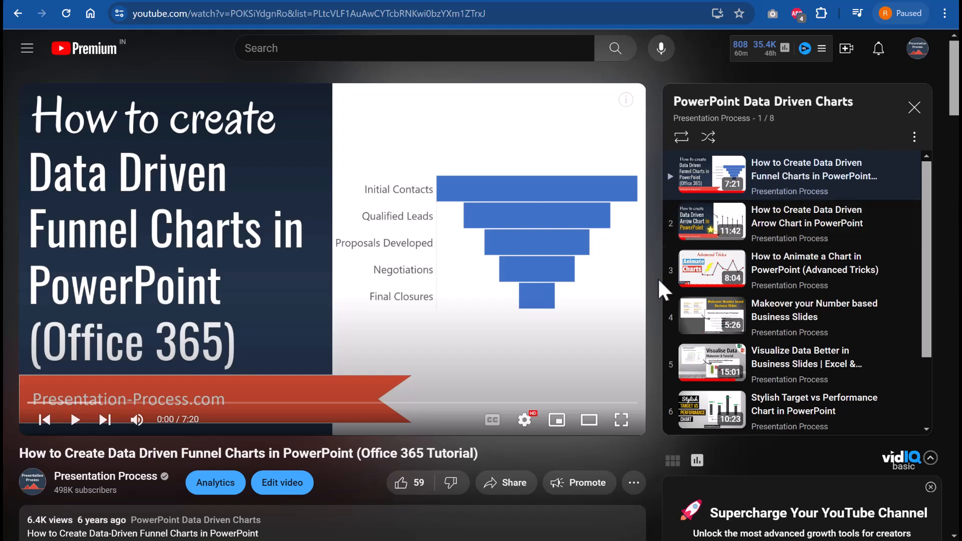
mouse_move(659, 163)
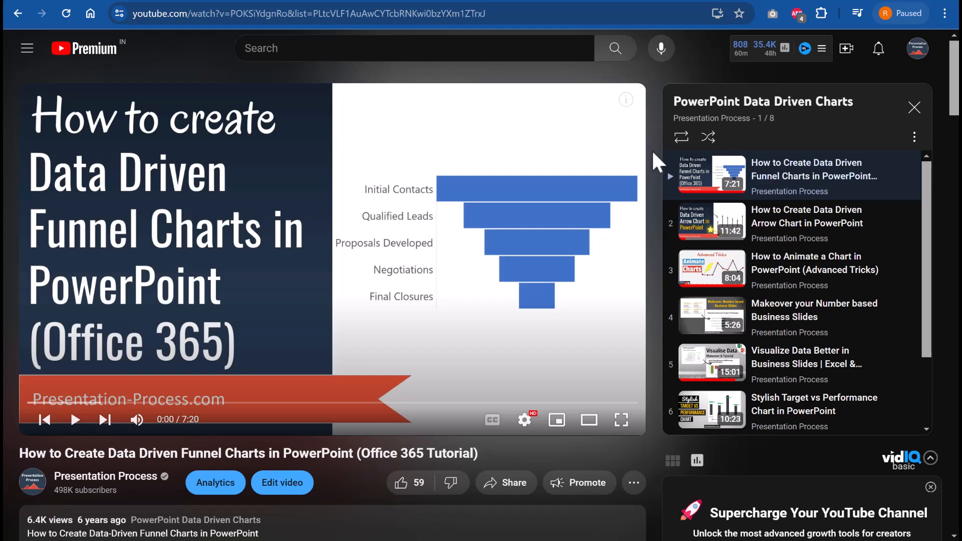